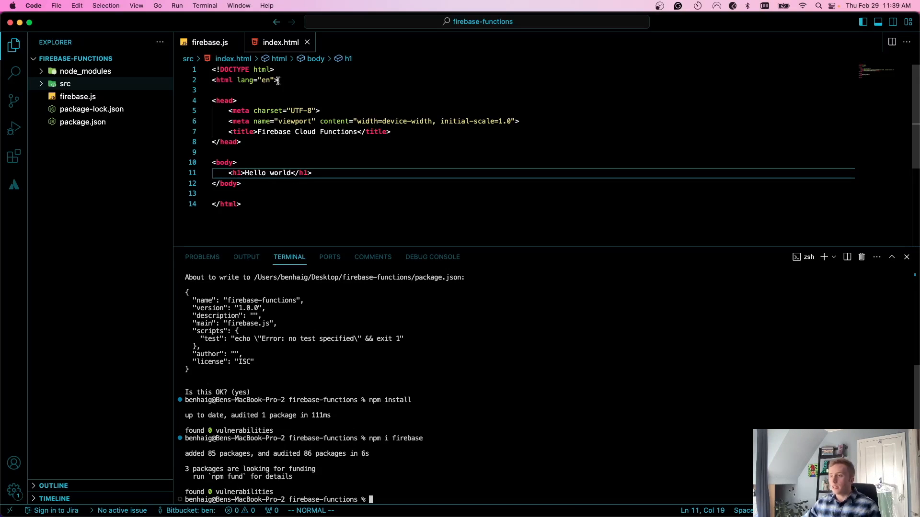
# Open package.json and confirm firebase is listed among the dependencies
pyautogui.click(82, 121)
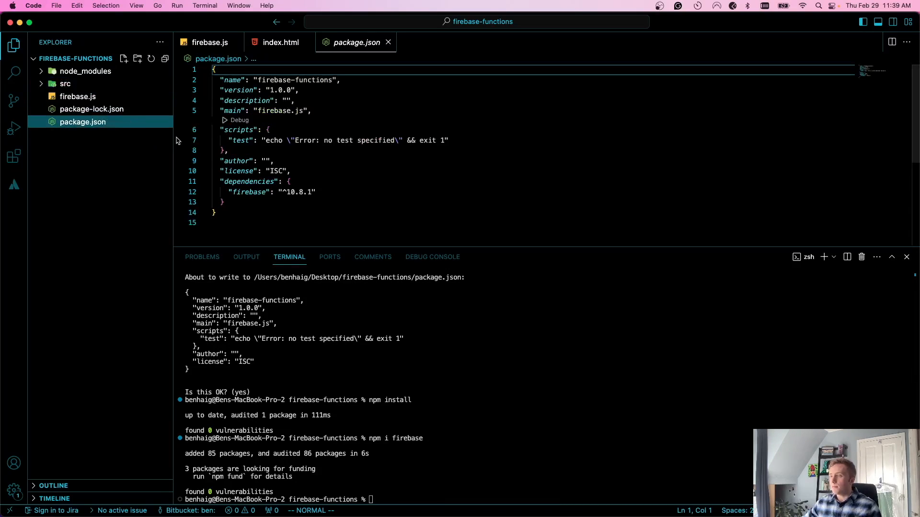
pyautogui.click(280, 42)
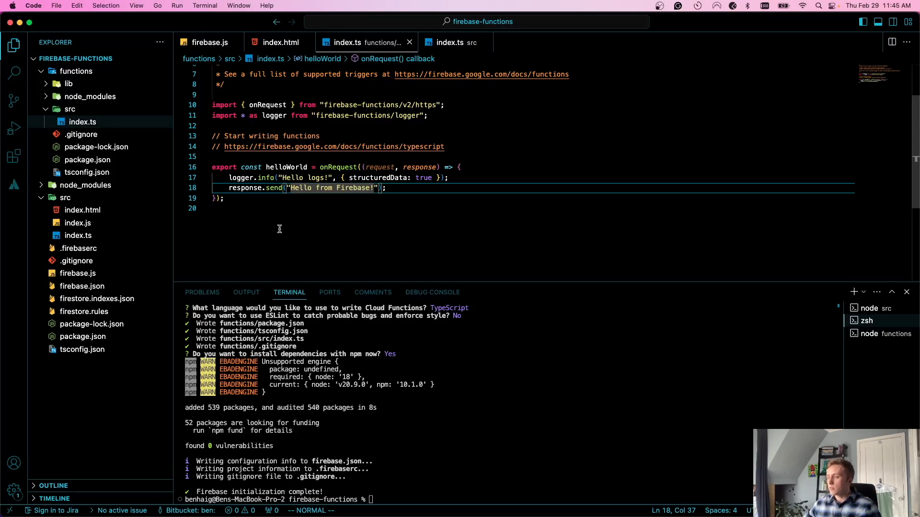
# Run 'firebase deploy --only functions' in the terminal to deploy helloWorld
pyautogui.write('firebase deploy --only functions')
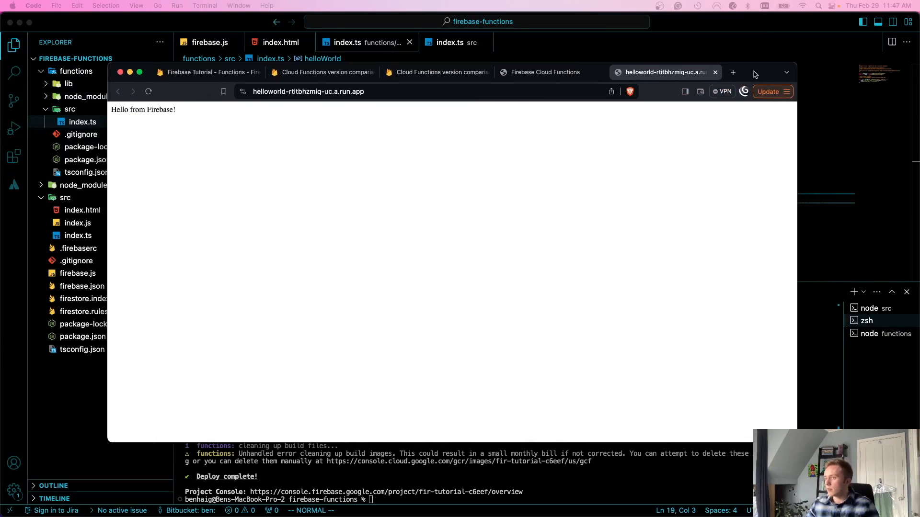
# Load the deployed helloWorld URL in Brave and see 'Hello from Firebase!'
pyautogui.doubleClick(143, 109)
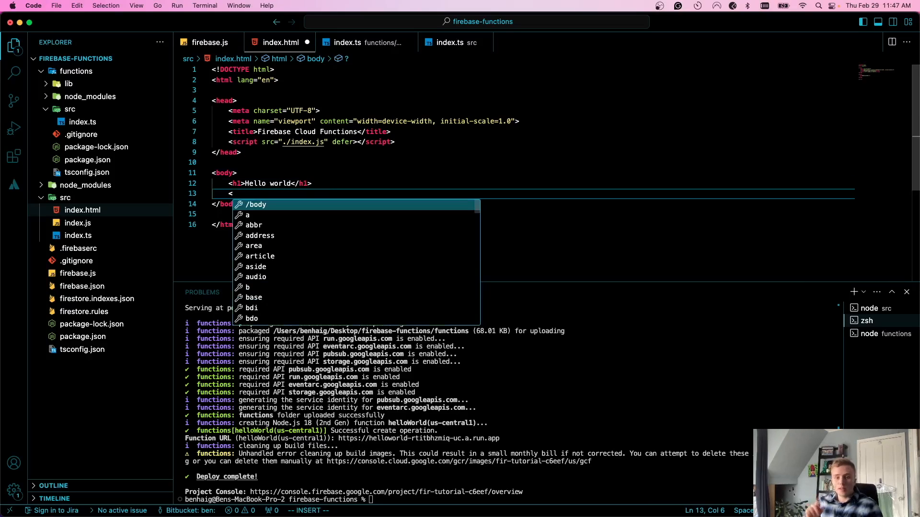
# Add <button id="first_call">call our first function!</button> below the heading in index.html
pyautogui.write('<button id="first_call">call our f</button>')
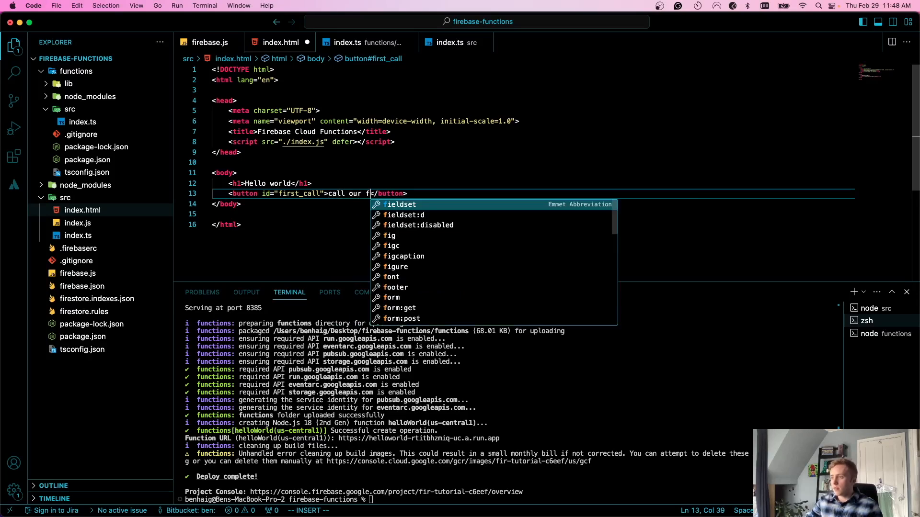
pyautogui.write('irst function!')
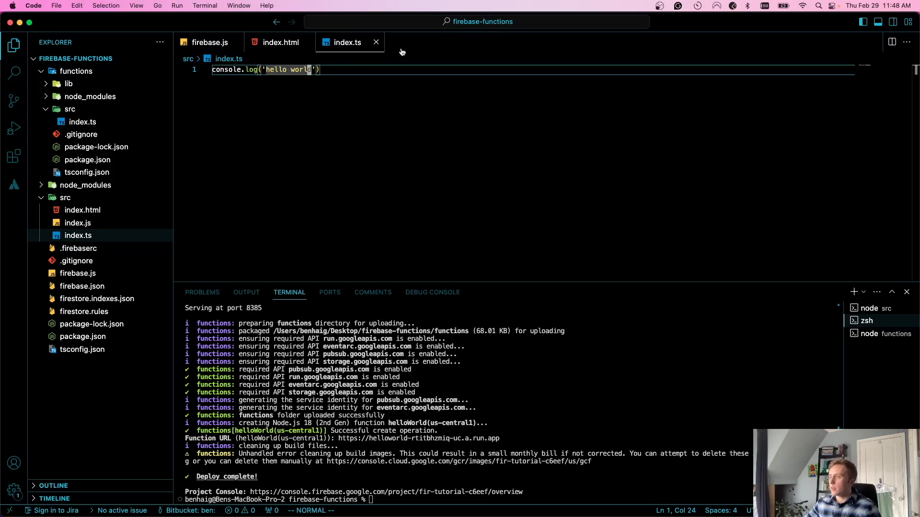
# Add button.addEventListener('click', (e) => {}) and begin a const click async function in src/index.ts
pyautogui.write("const button = document.getElementById('first_function');")
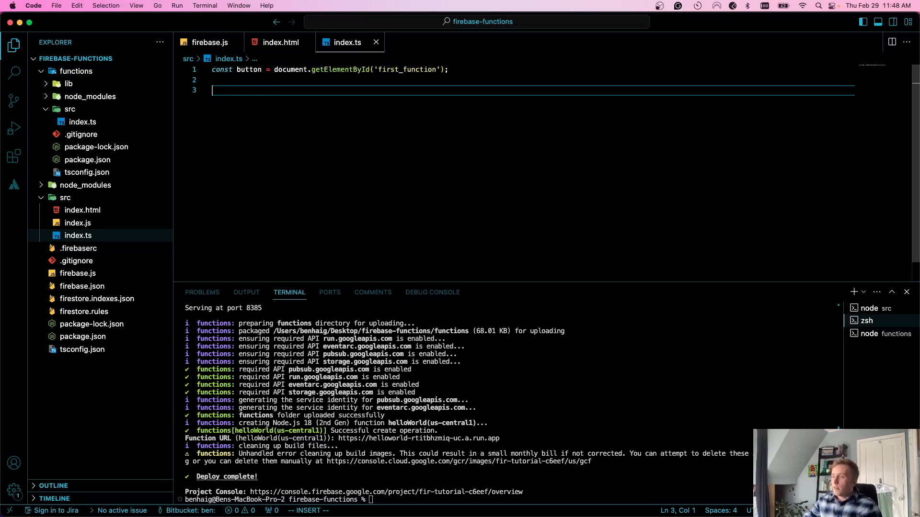
pyautogui.write("button.addEventListener('click')")
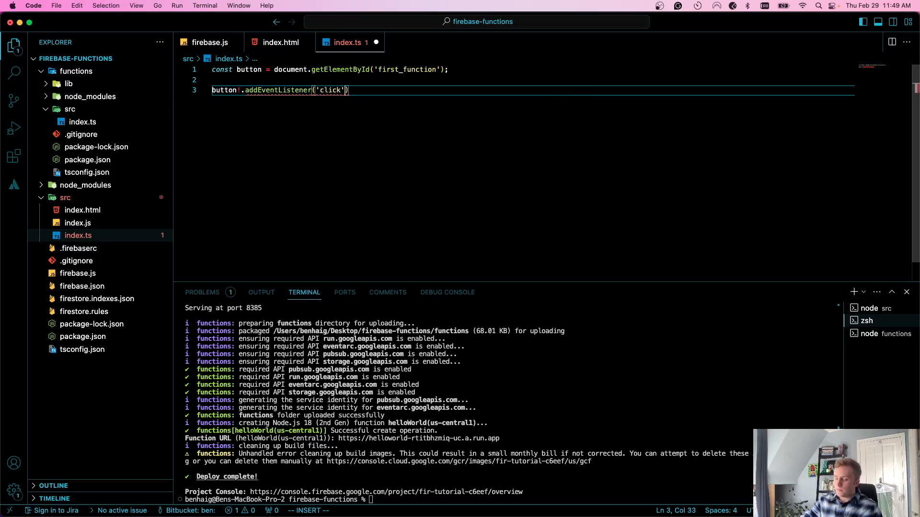
pyautogui.write(', (e) => {})')
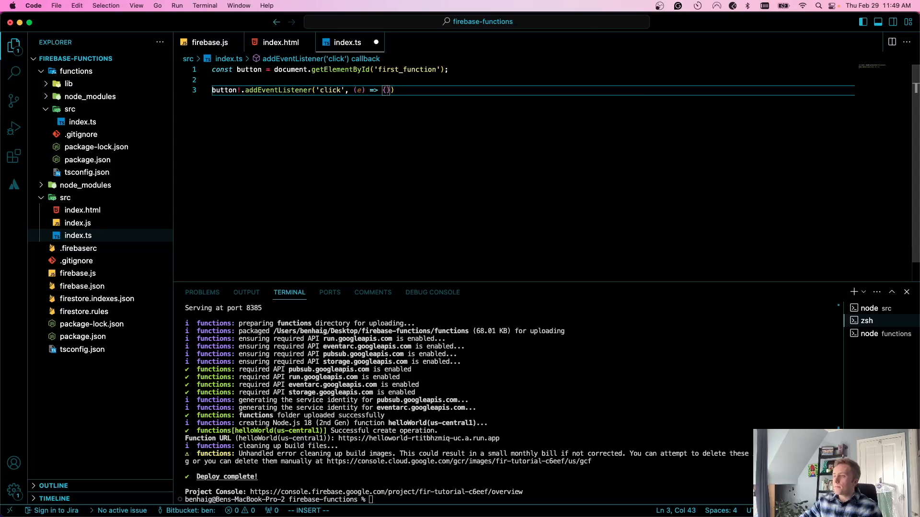
pyautogui.write('const click async()')
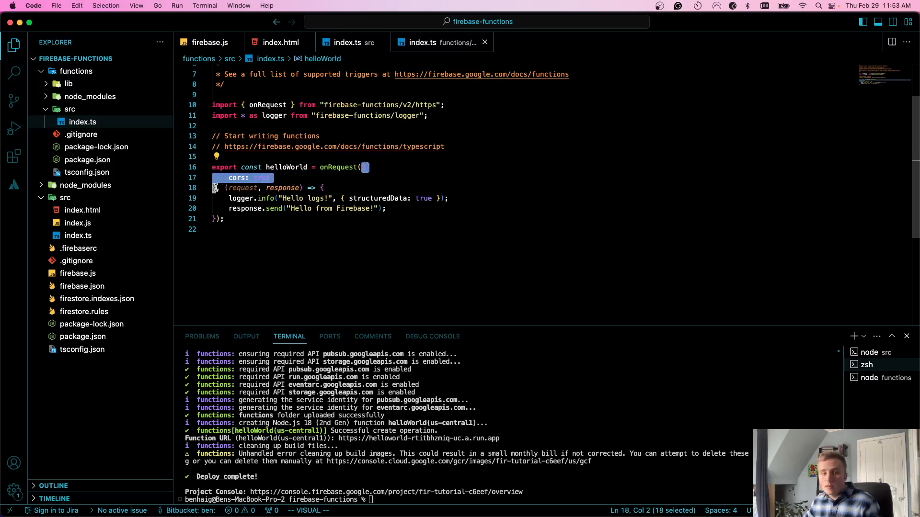
pyautogui.moveTo(237, 178)
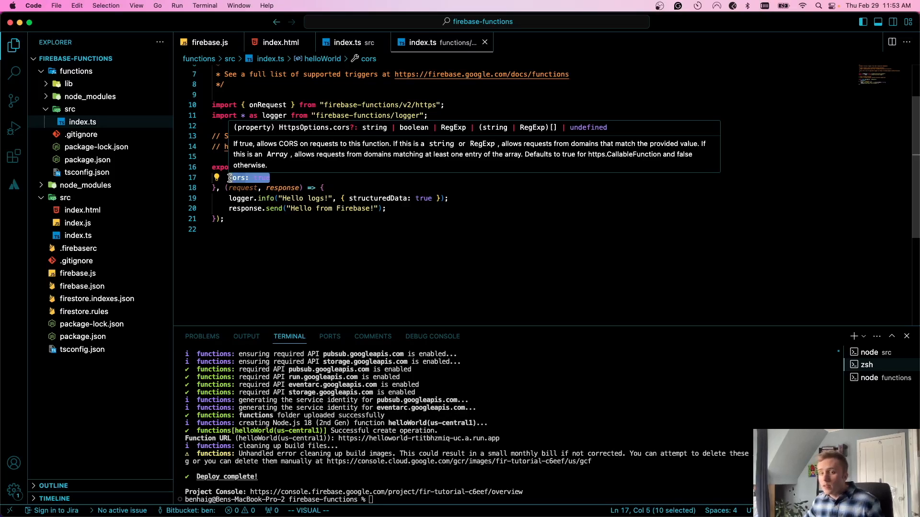
# Switch to functions/src/index.ts where helloWorld takes { cors: true } in onRequest
pyautogui.click(345, 42)
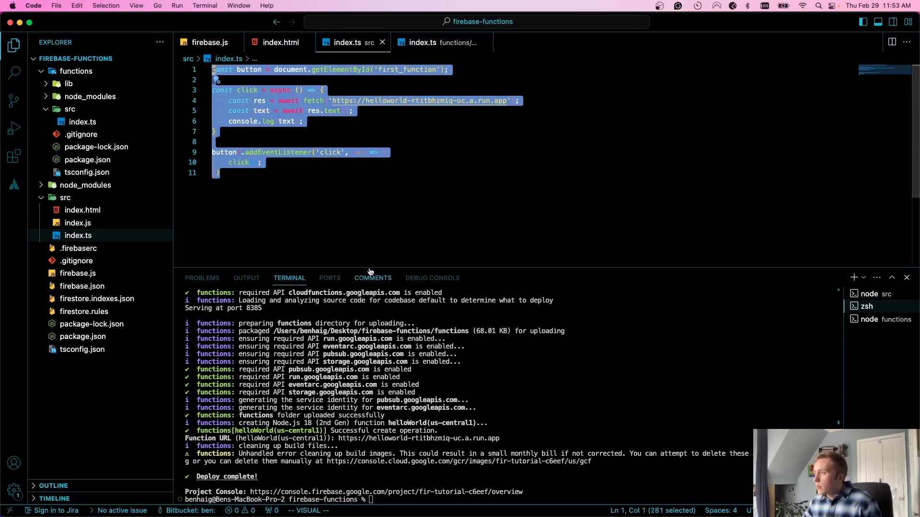
# Return to the frontend src/index.ts showing the click function wired to the button listener
pyautogui.click(448, 69)
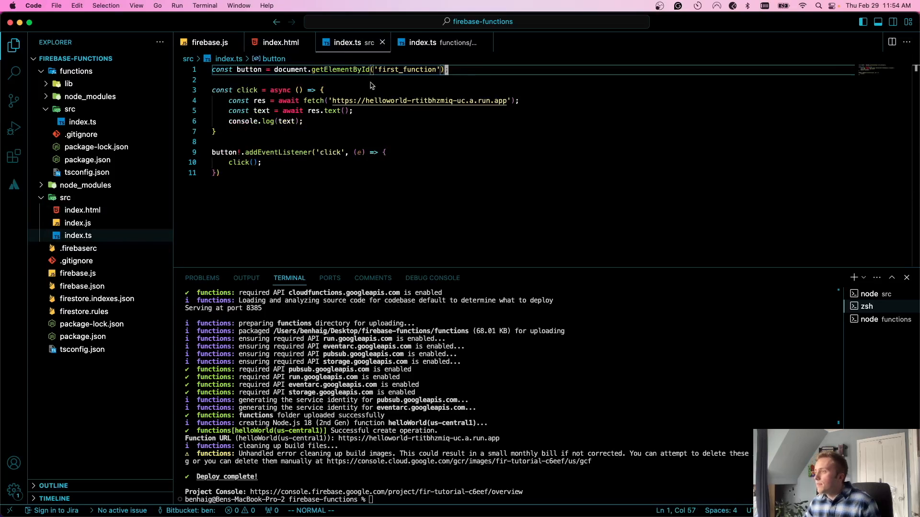